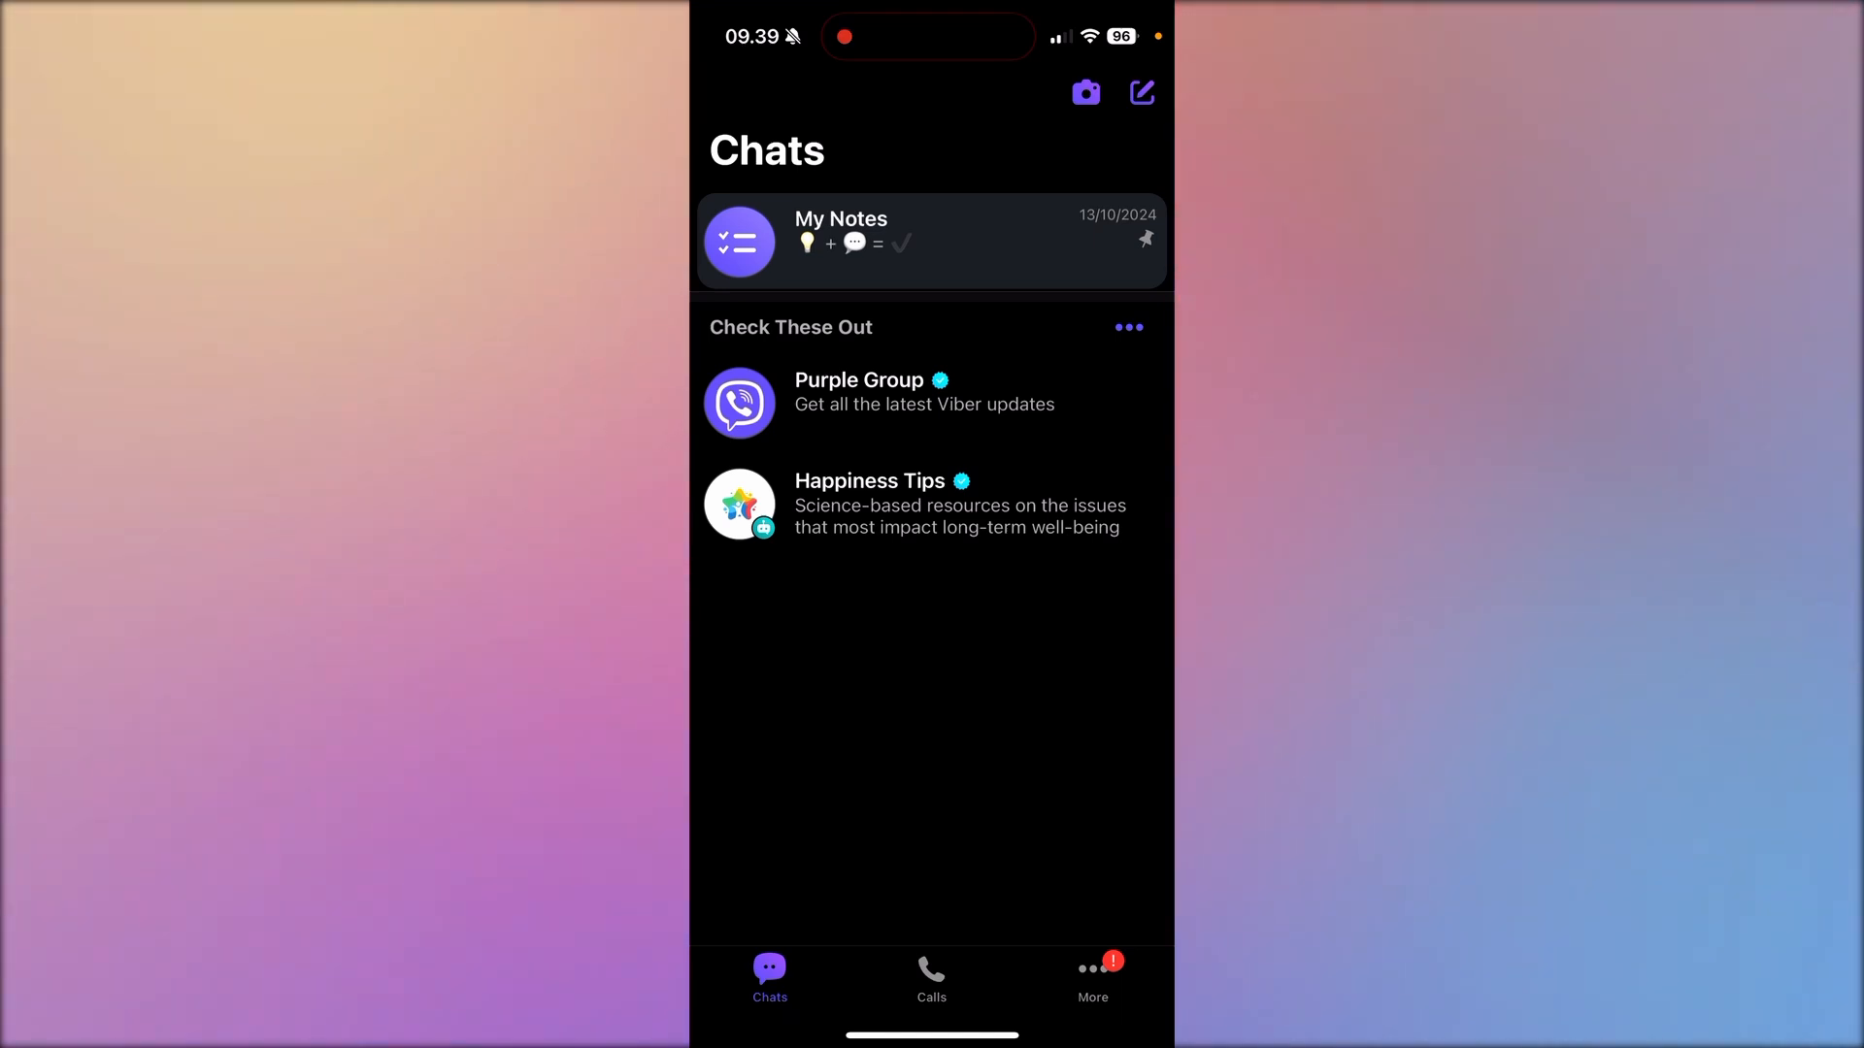
- Go to Viber's More page and enter its Settings
click(1091, 974)
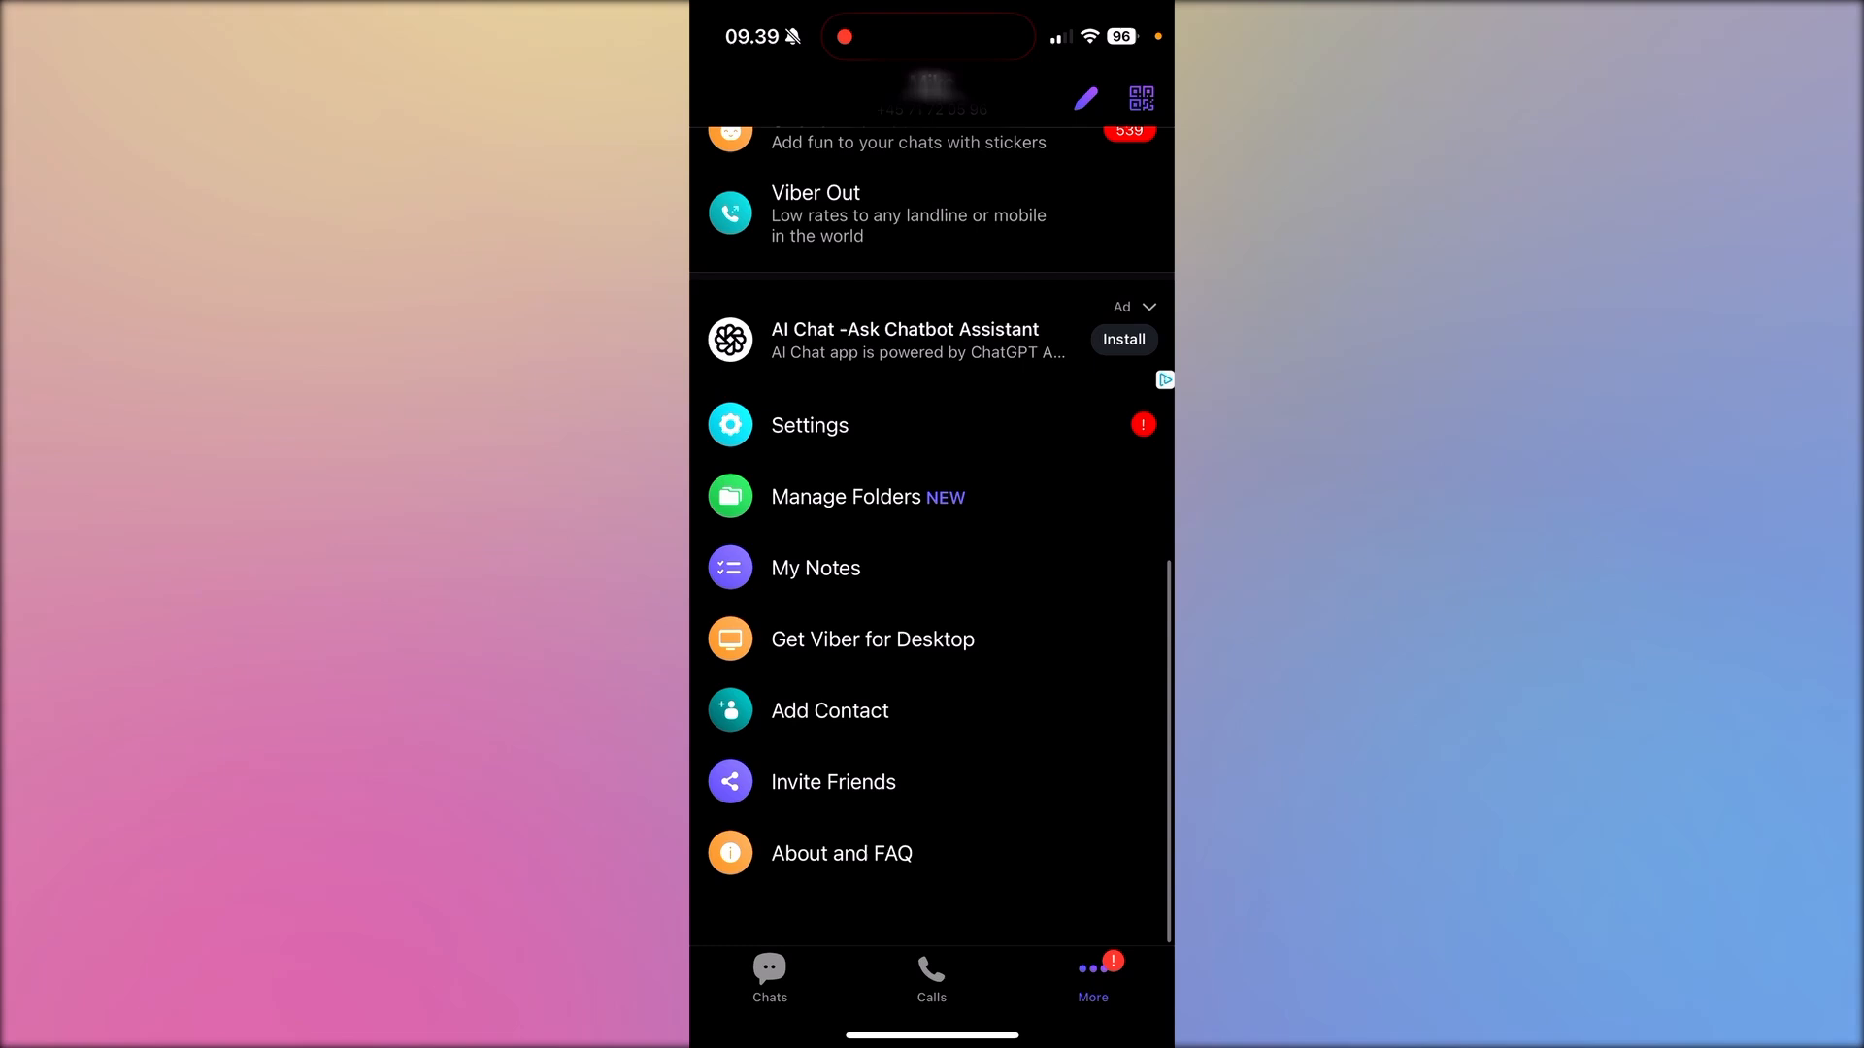
click(809, 425)
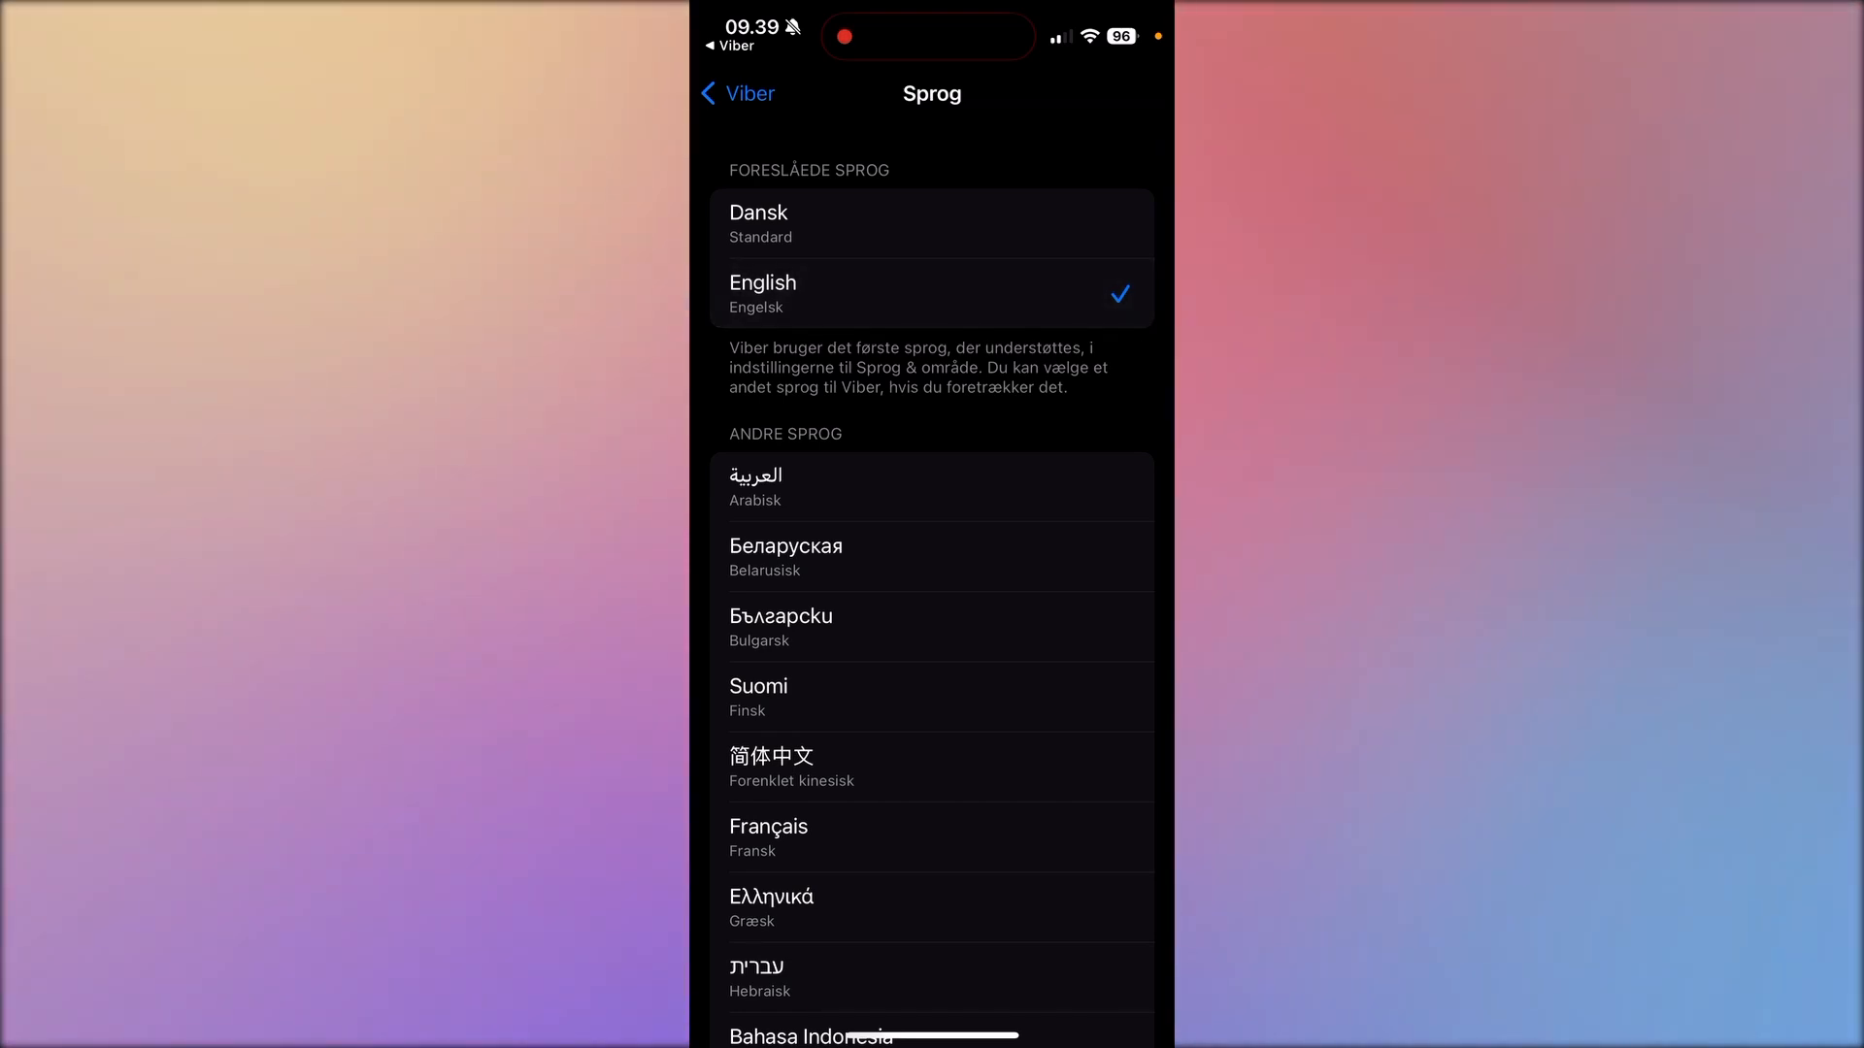
- Return from the language list to Viber's page in iOS Settings, language showing Engelsk
click(737, 93)
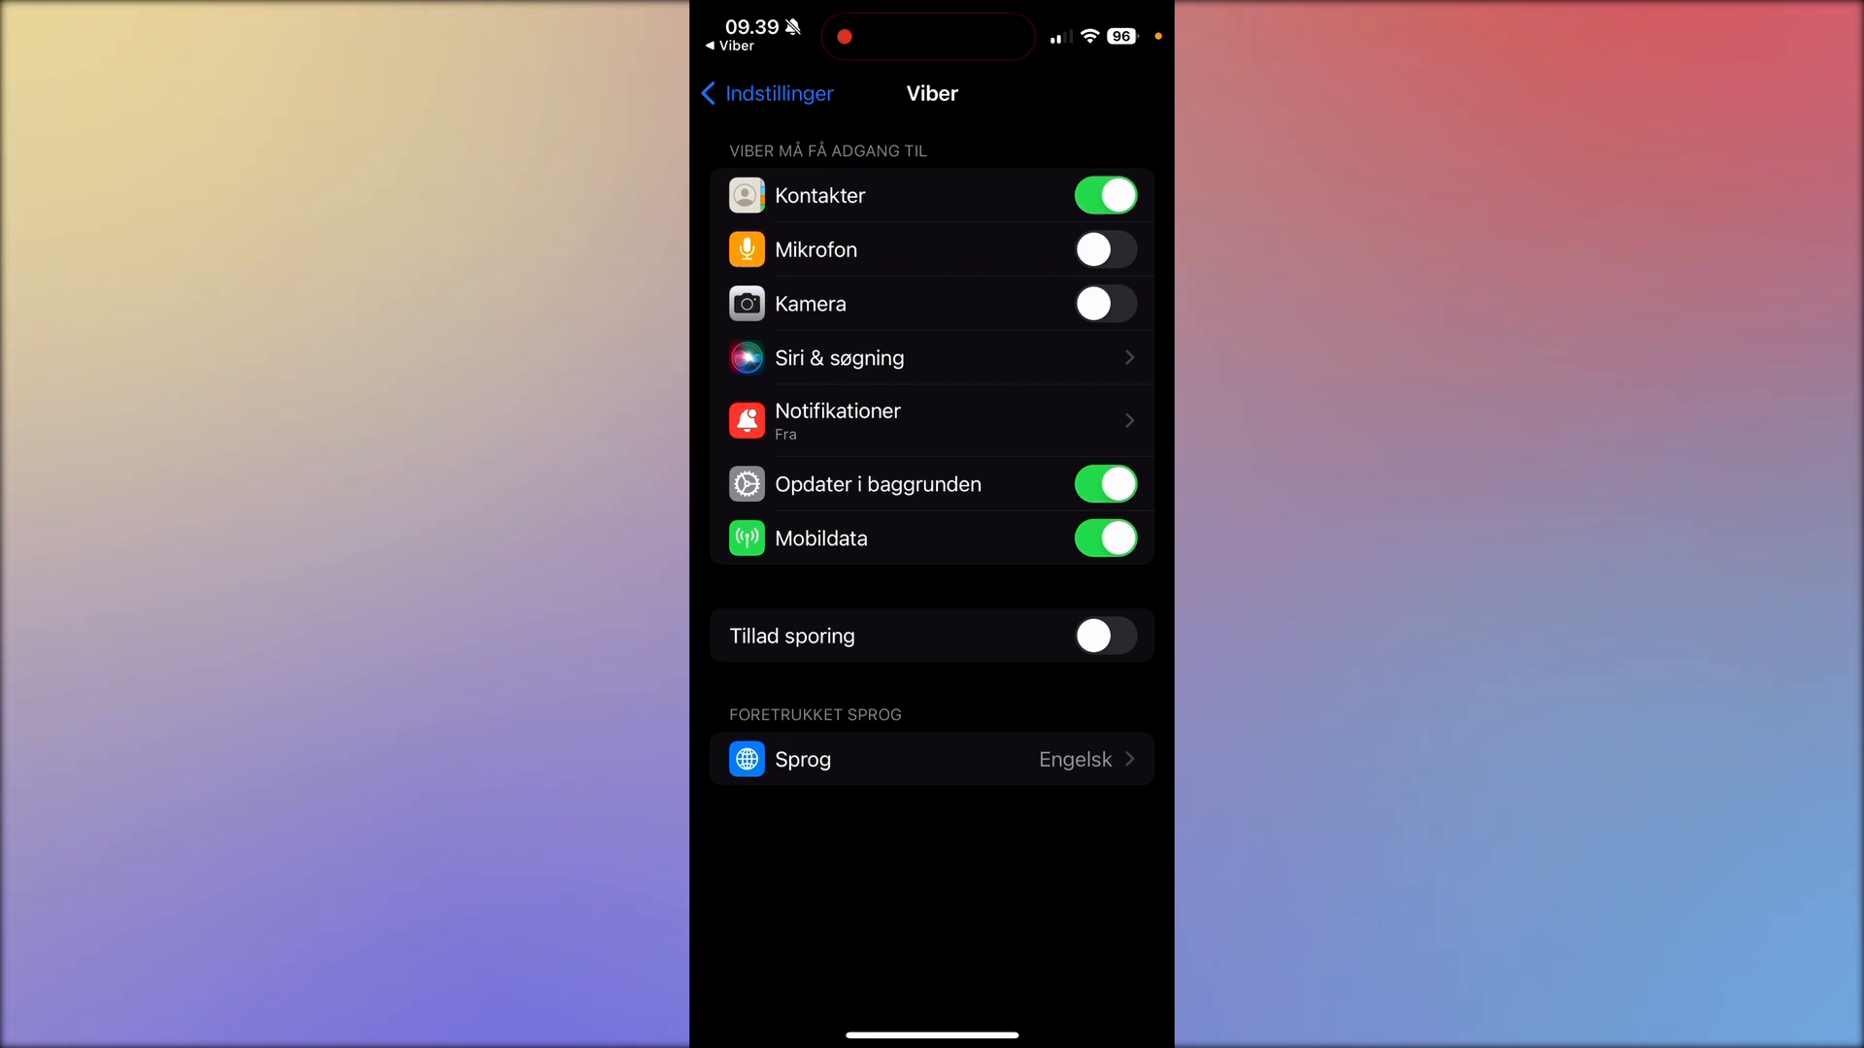